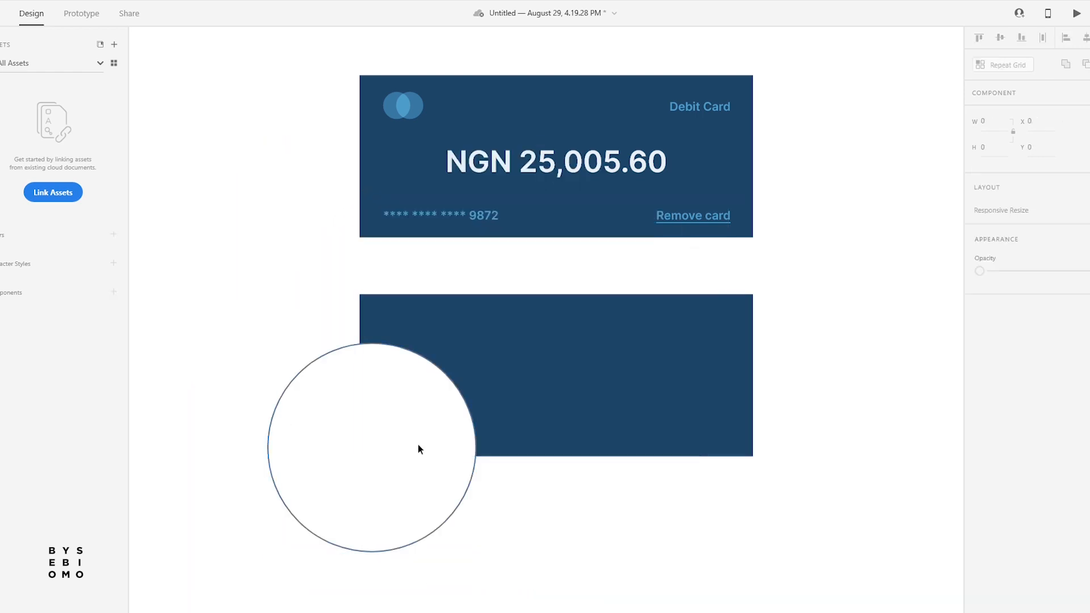
- Enlarge a copy of the white circle over the lower navy rectangle
{"action": "left_click_drag", "start_coordinate": [418, 449], "coordinate": [632, 415]}
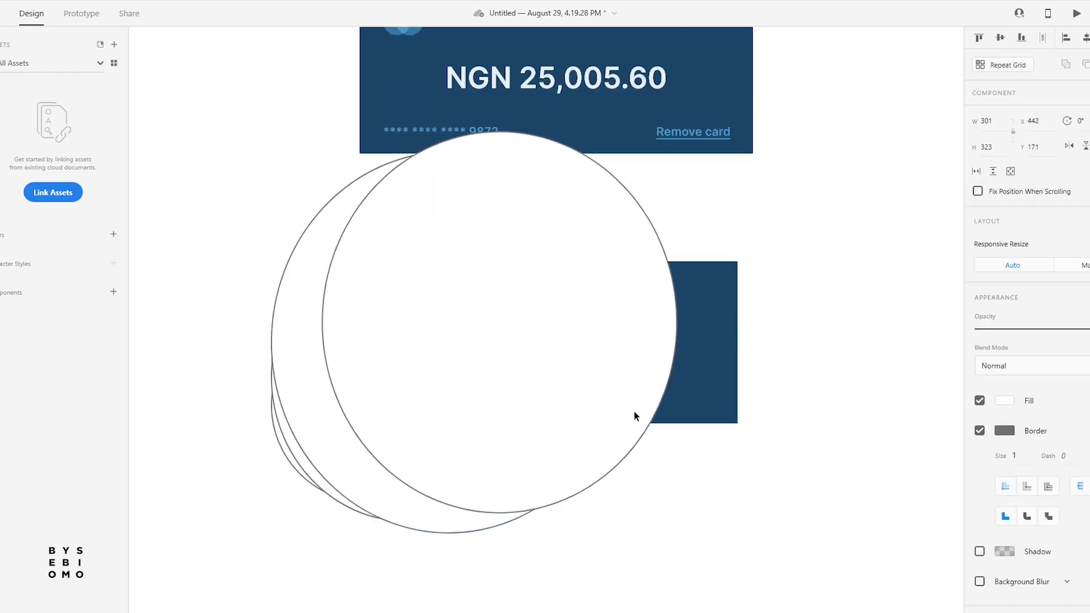
{"action": "left_click", "coordinate": [1004, 400]}
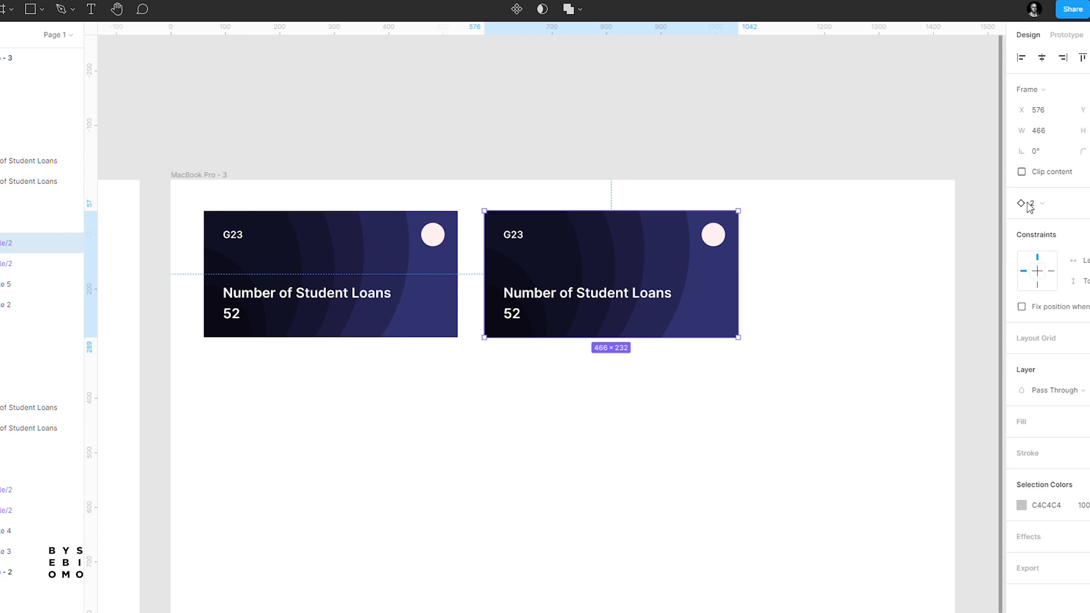
- Start a new untitled Figma design file containing an empty MacBook Pro frame
{"action": "left_click", "coordinate": [1035, 204]}
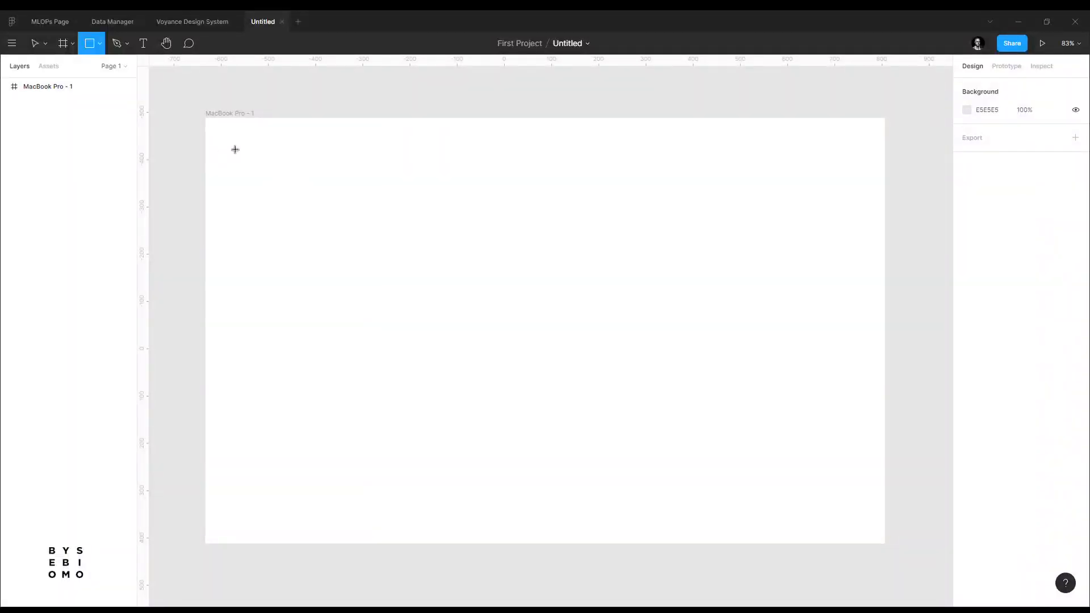
- Draw a 466×232 grey rectangle near the frame's top-left and duplicate it below
{"action": "left_click_drag", "start_coordinate": [232, 141], "coordinate": [453, 248]}
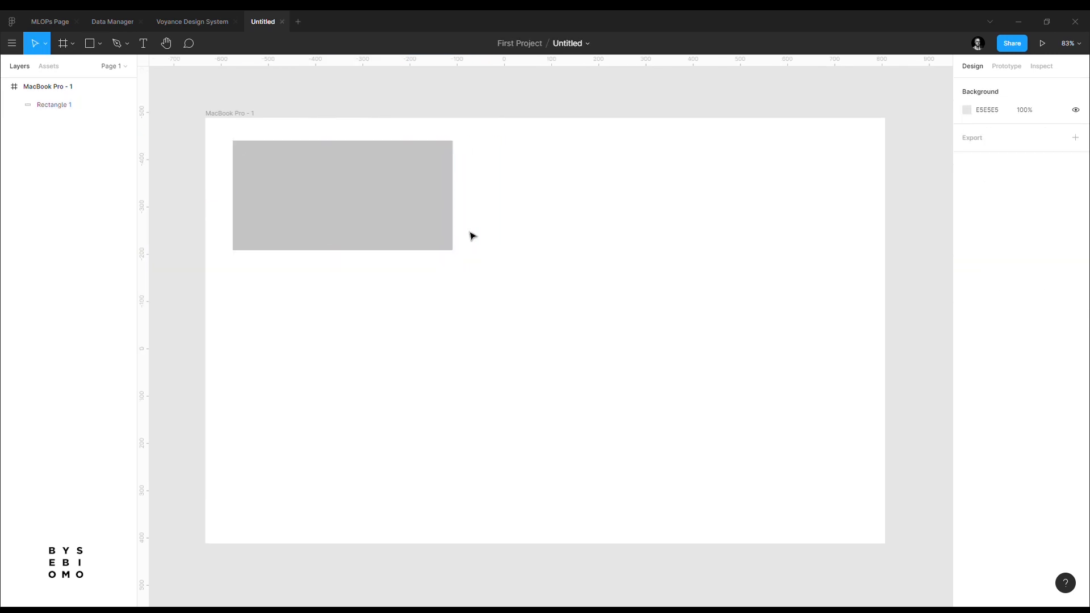
{"action": "left_click", "coordinate": [342, 195]}
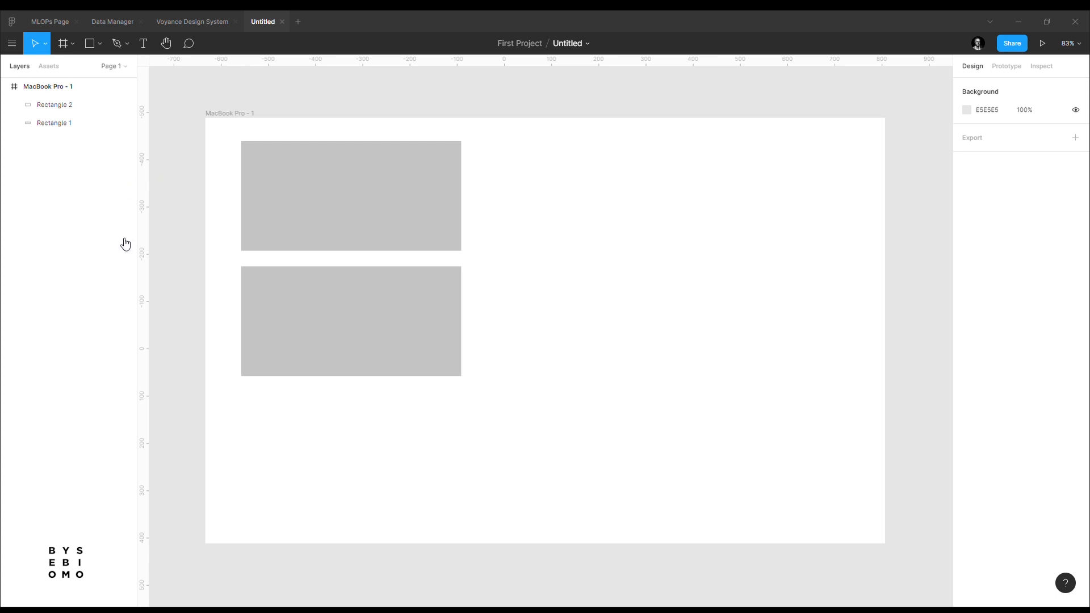
{"action": "mouse_move", "coordinate": [793, 257]}
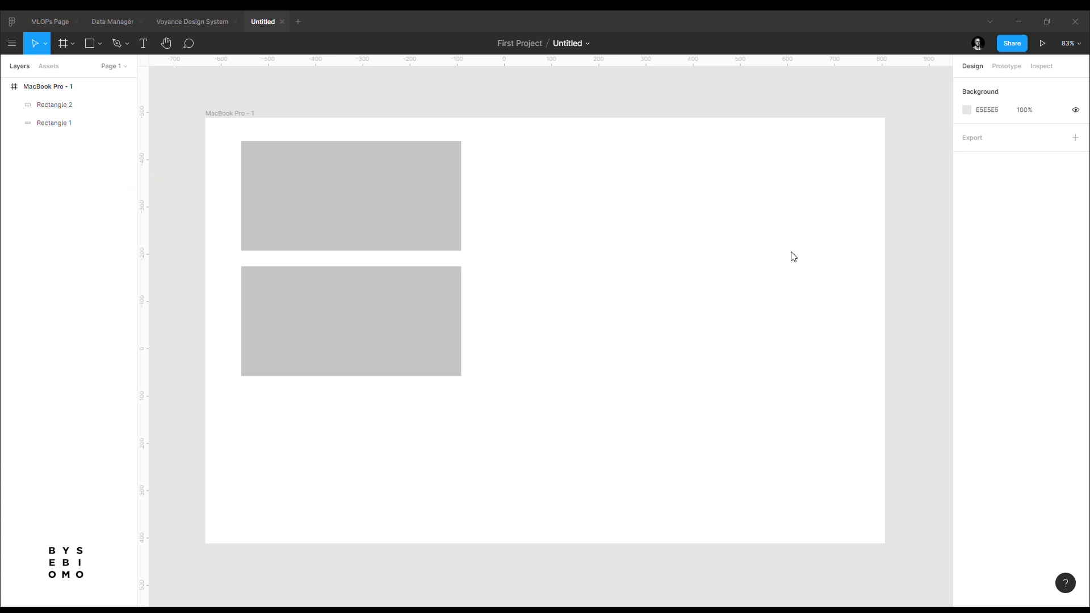
{"action": "mouse_move", "coordinate": [1029, 32]}
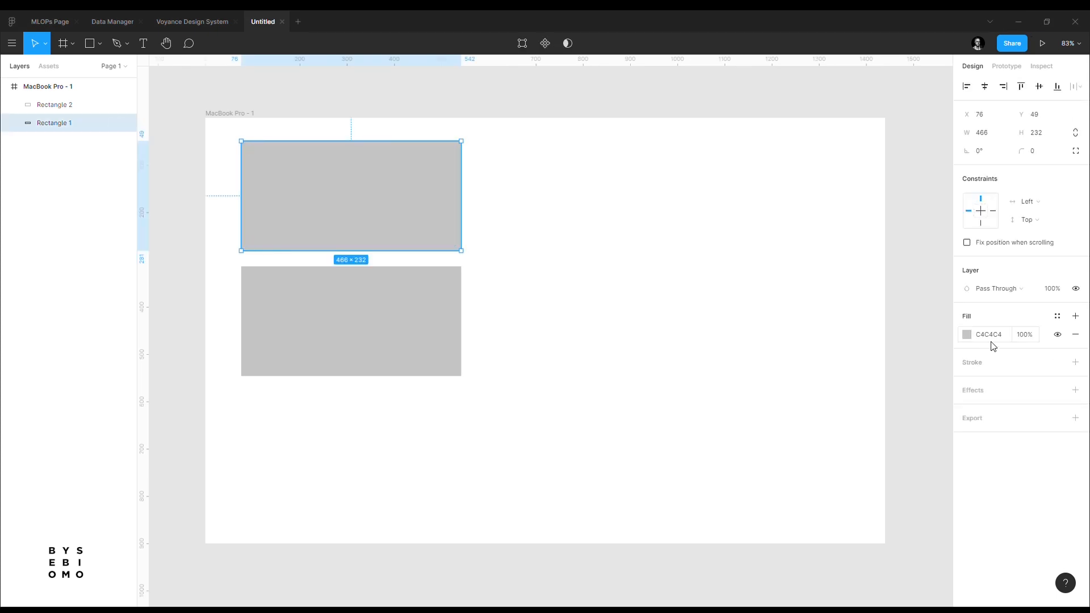
- Fill the upper rectangle with navy 31326F, leaving the lower one grey
{"action": "type", "text": "31326F"}
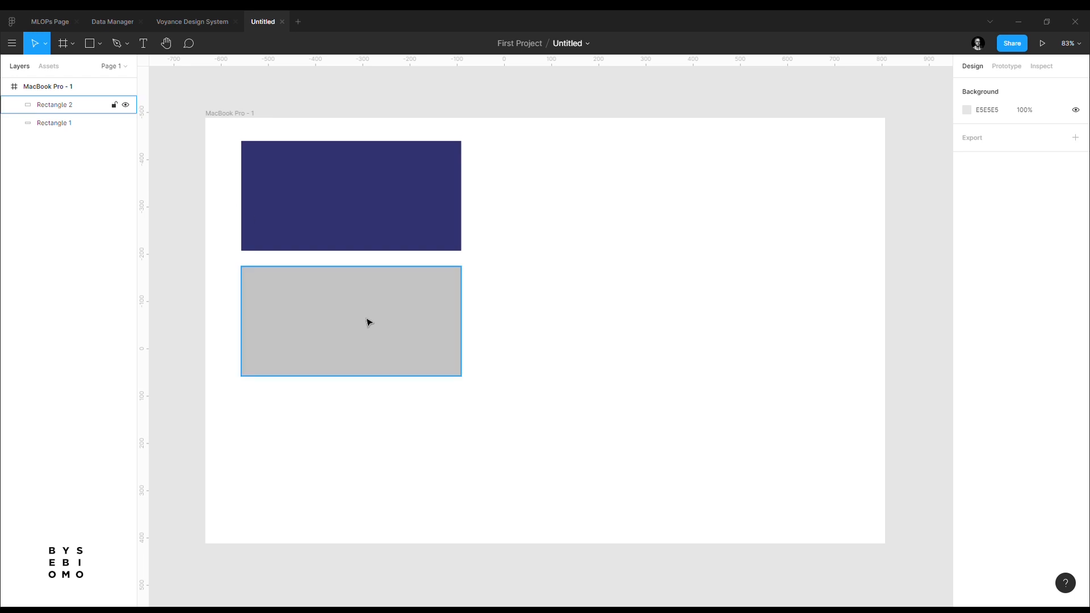
{"action": "left_click", "coordinate": [350, 322]}
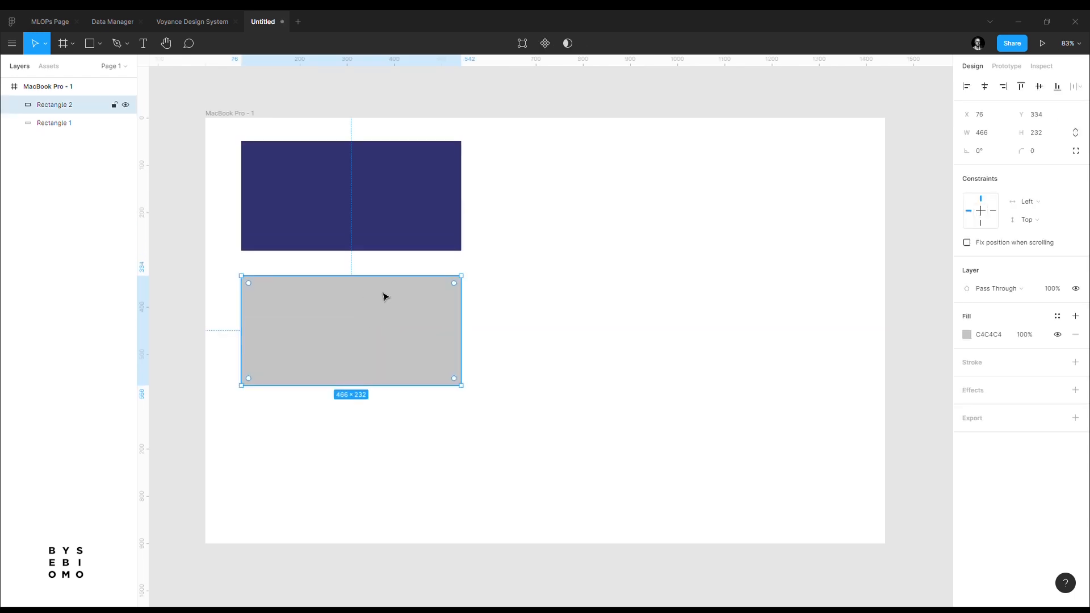
{"action": "mouse_move", "coordinate": [329, 318]}
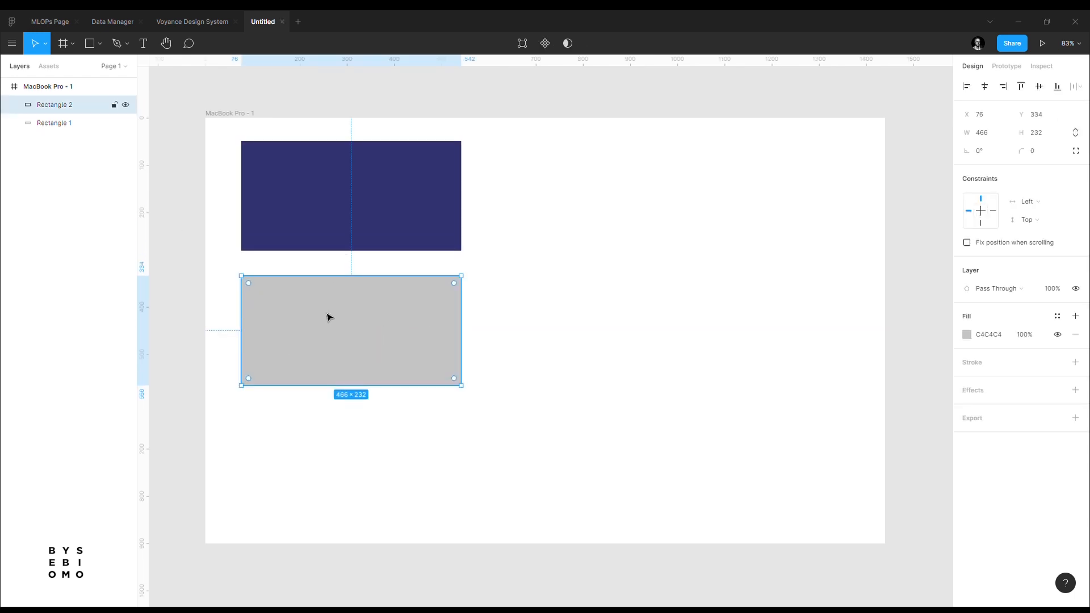
{"action": "mouse_move", "coordinate": [345, 231]}
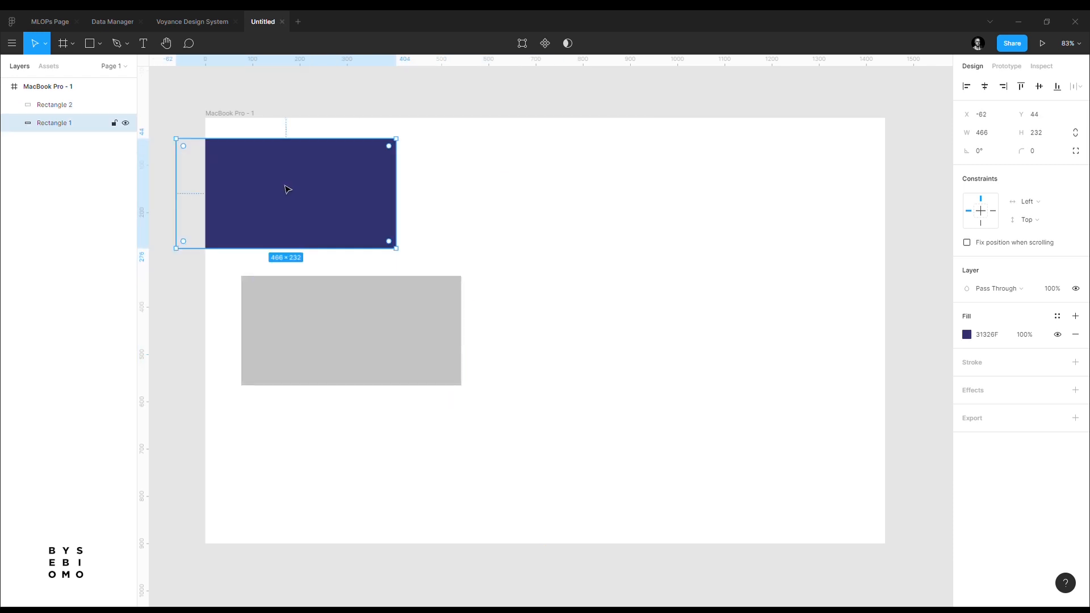
{"action": "left_click", "coordinate": [351, 331]}
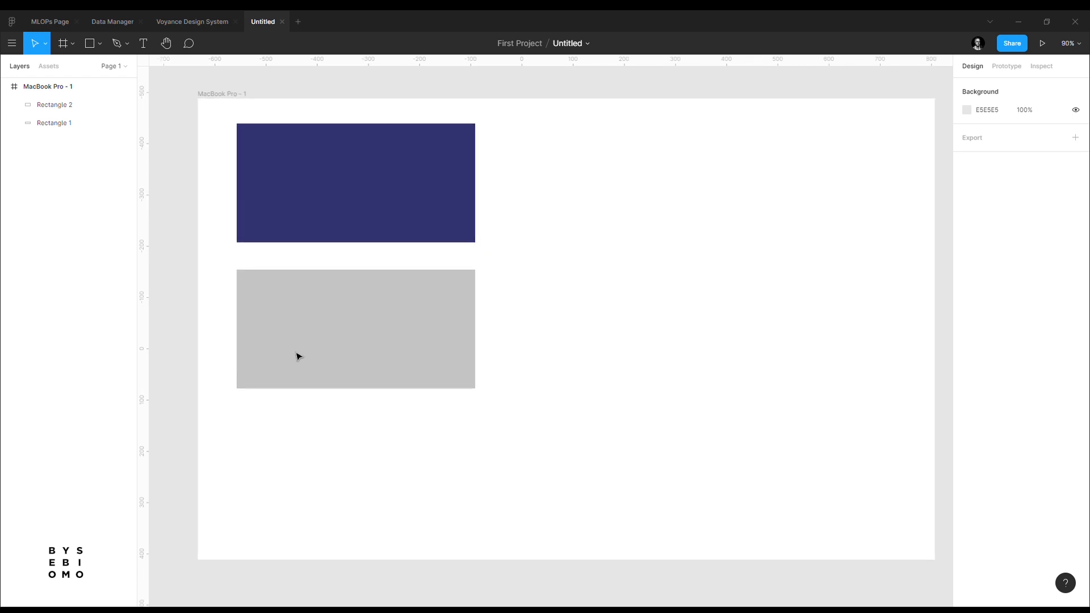
- Draw ellipses over the grey rectangle's lower-left to build the circle pattern
{"action": "left_click", "coordinate": [102, 43]}
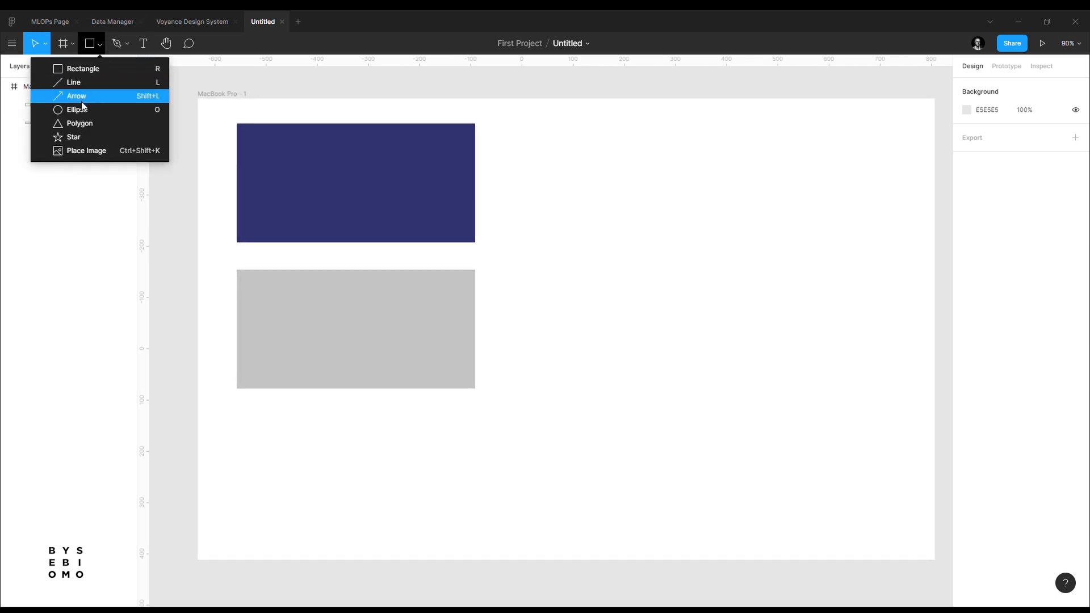
{"action": "left_click_drag", "start_coordinate": [212, 343], "coordinate": [313, 446]}
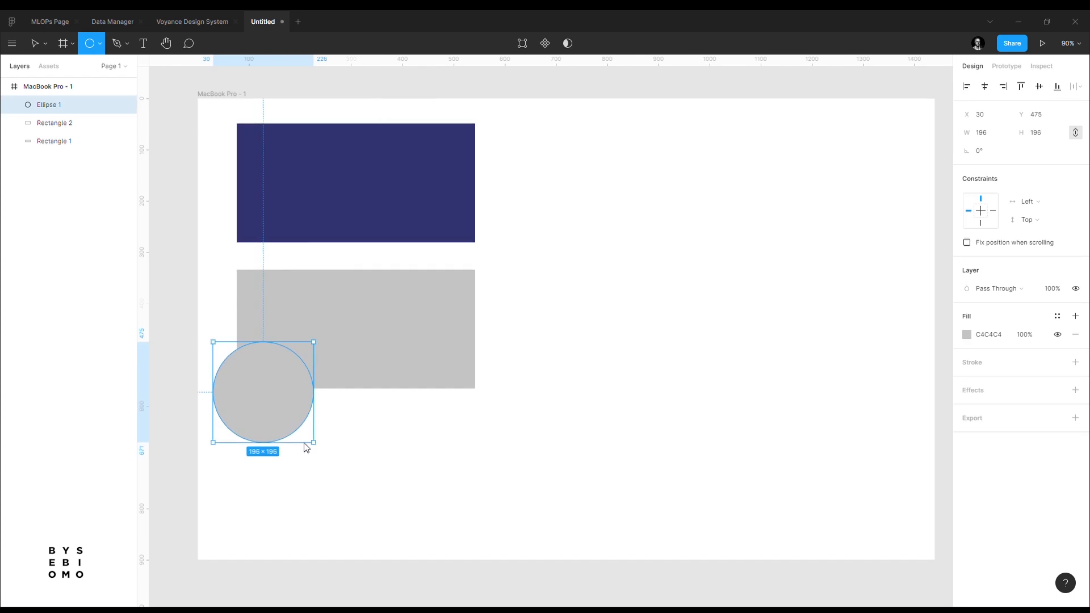
{"action": "left_click_drag", "start_coordinate": [312, 440], "coordinate": [309, 439]}
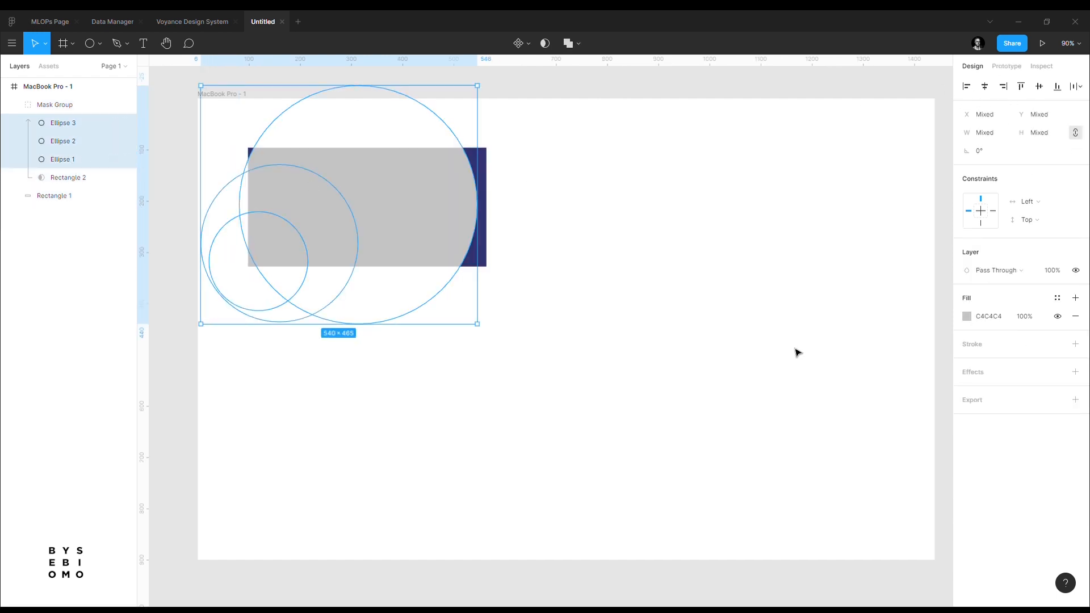
- Apply a different layer blend mode to the circles on the navy card
{"action": "left_click", "coordinate": [995, 270]}
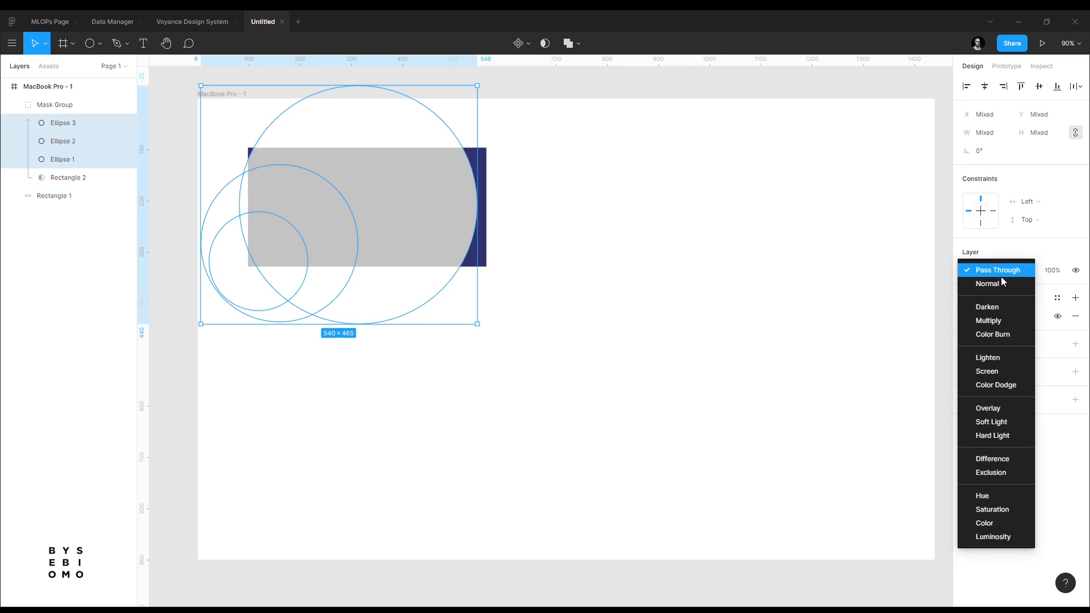
{"action": "left_click", "coordinate": [988, 320]}
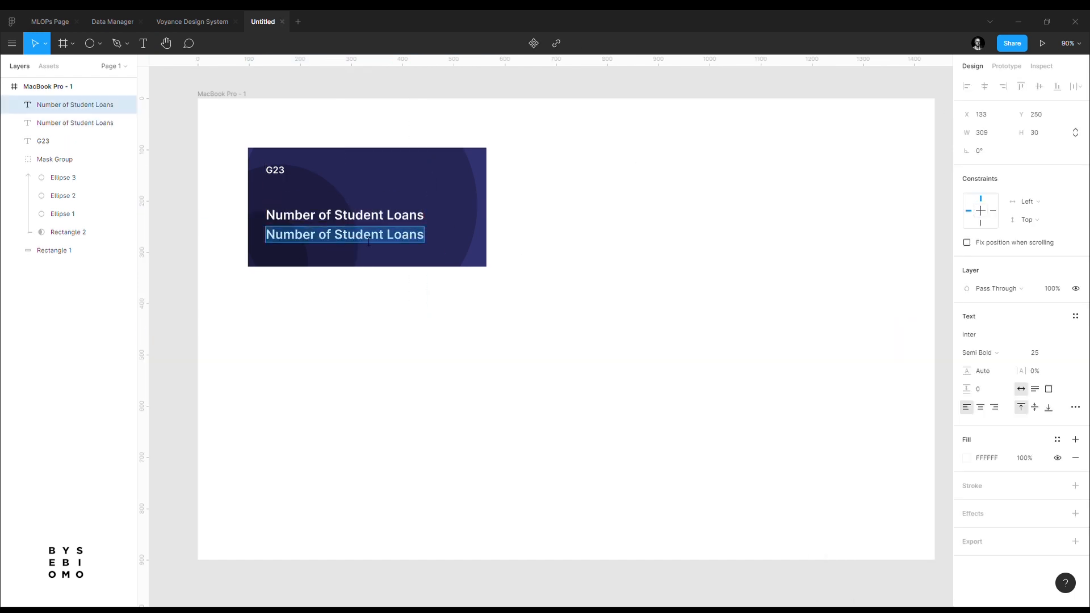
- Change the second text line to '52' and add a small pale pink top-right circle
{"action": "type", "text": "52"}
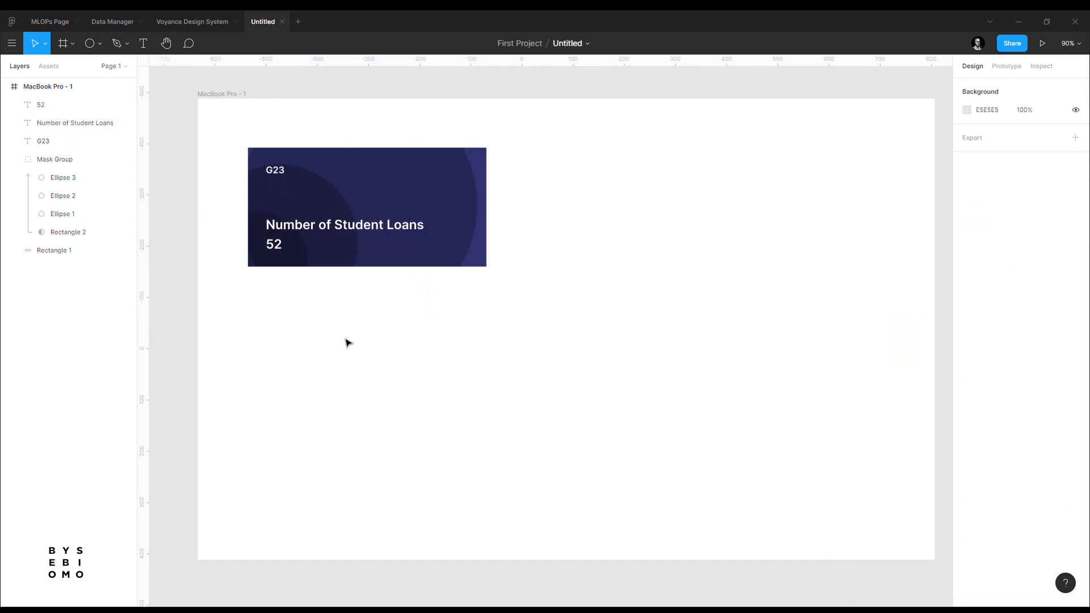
{"action": "left_click", "coordinate": [89, 43]}
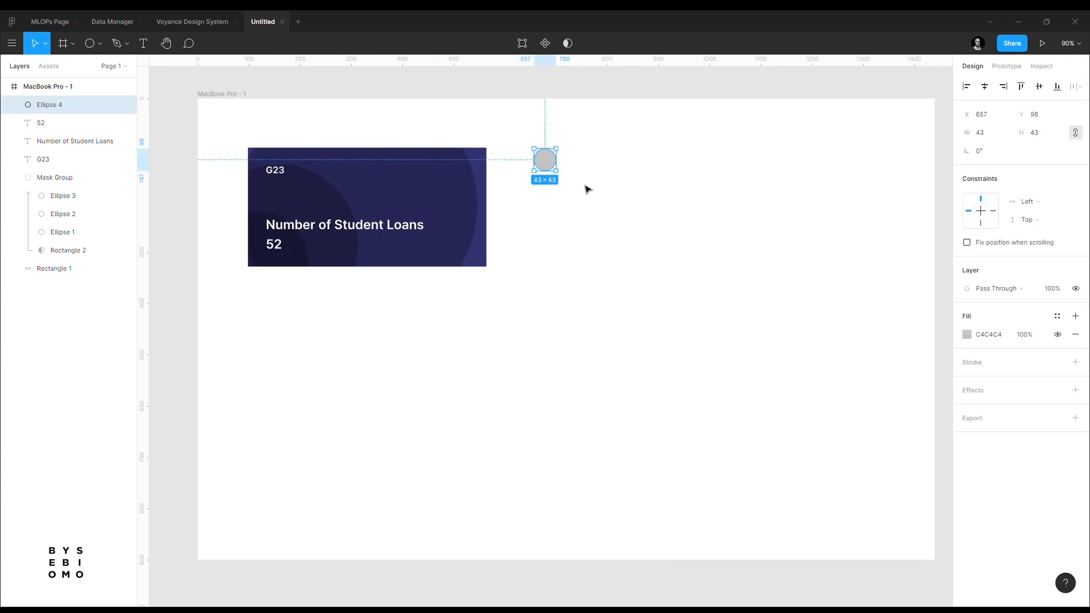
{"action": "left_click", "coordinate": [966, 334]}
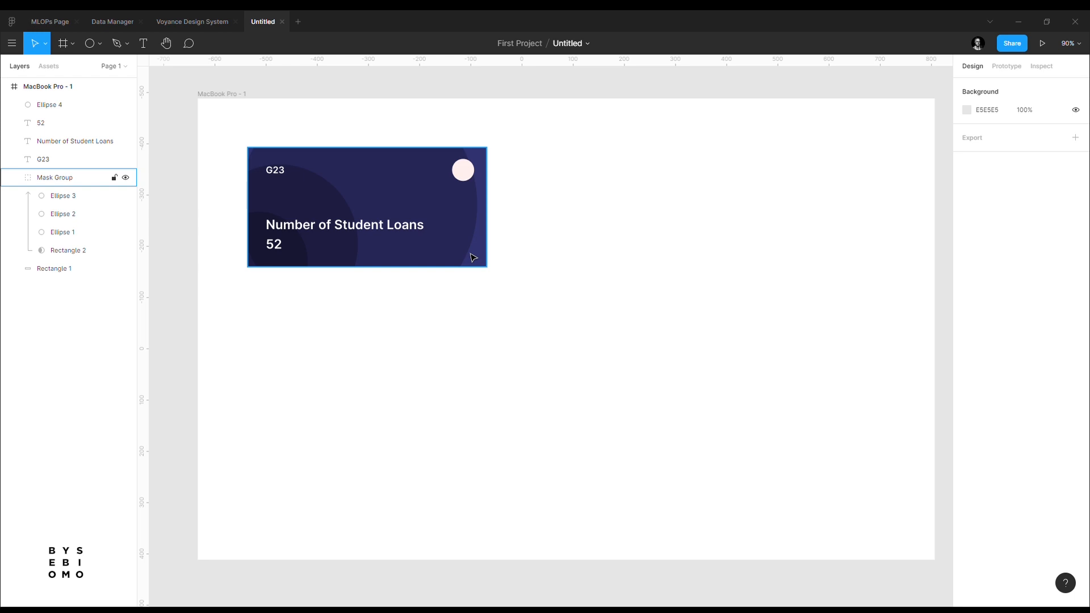
{"action": "mouse_move", "coordinate": [468, 256]}
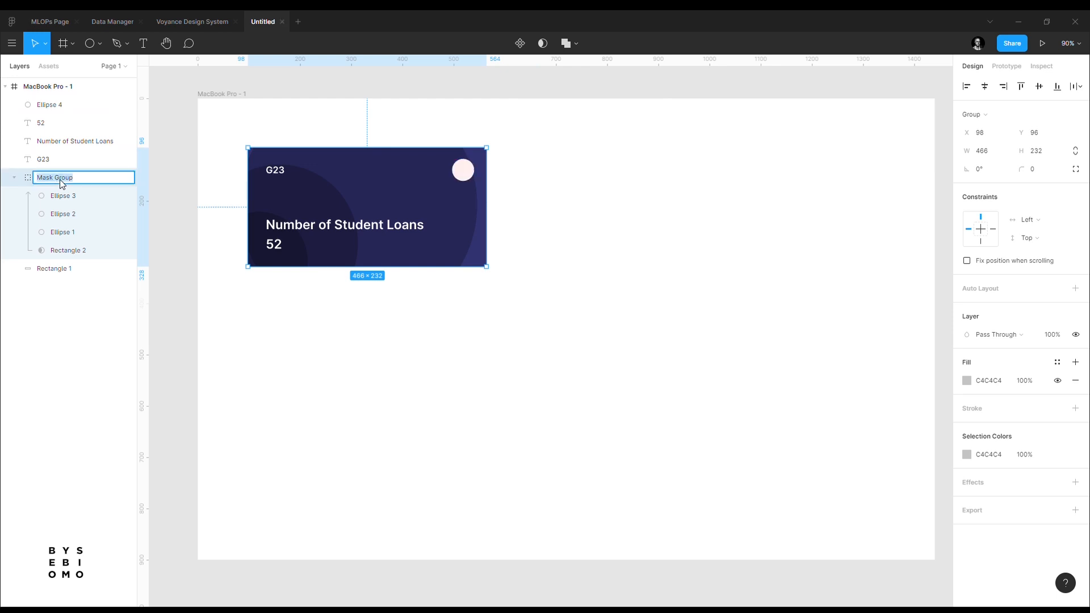
- Type 'Card style/1' as the navy card's mask group layer name
{"action": "type", "text": "Card style"}
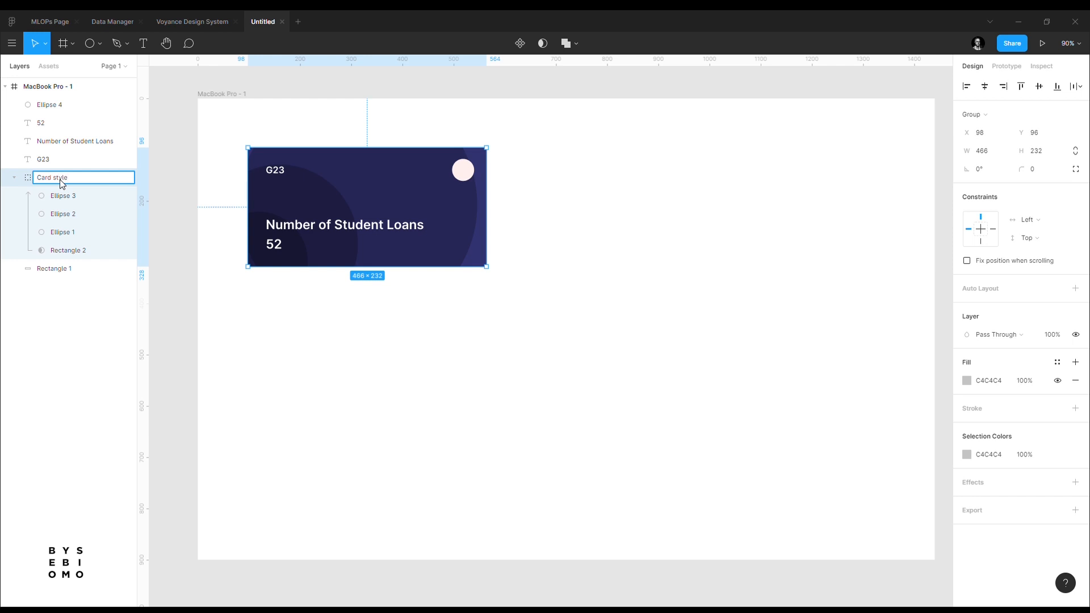
{"action": "type", "text": "/1"}
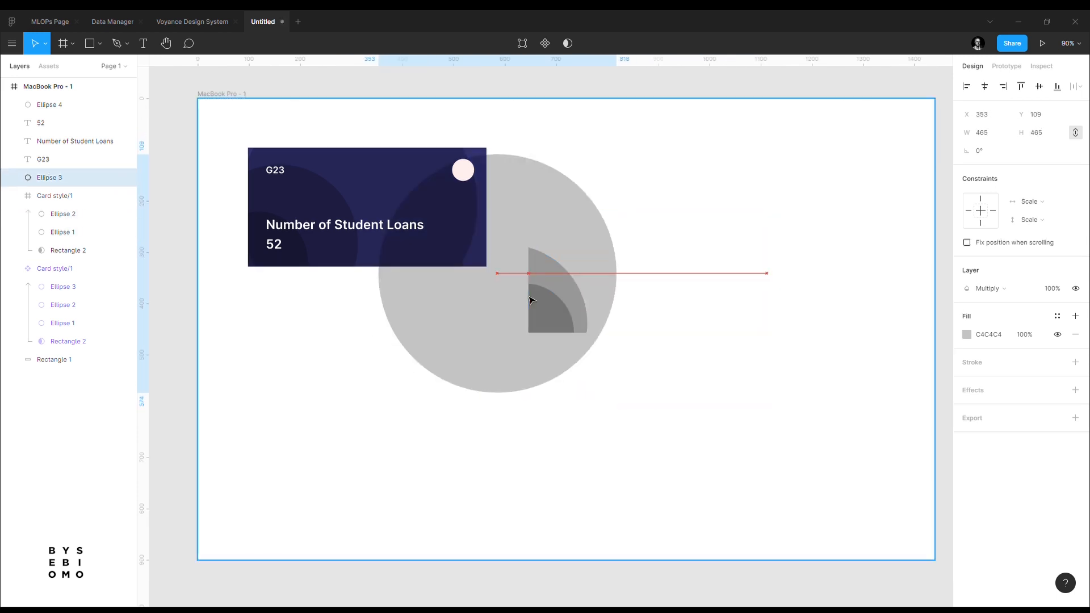
- Rearrange the duplicated background's ellipses into six stacked grey concentric arcs
{"action": "left_click", "coordinate": [697, 429]}
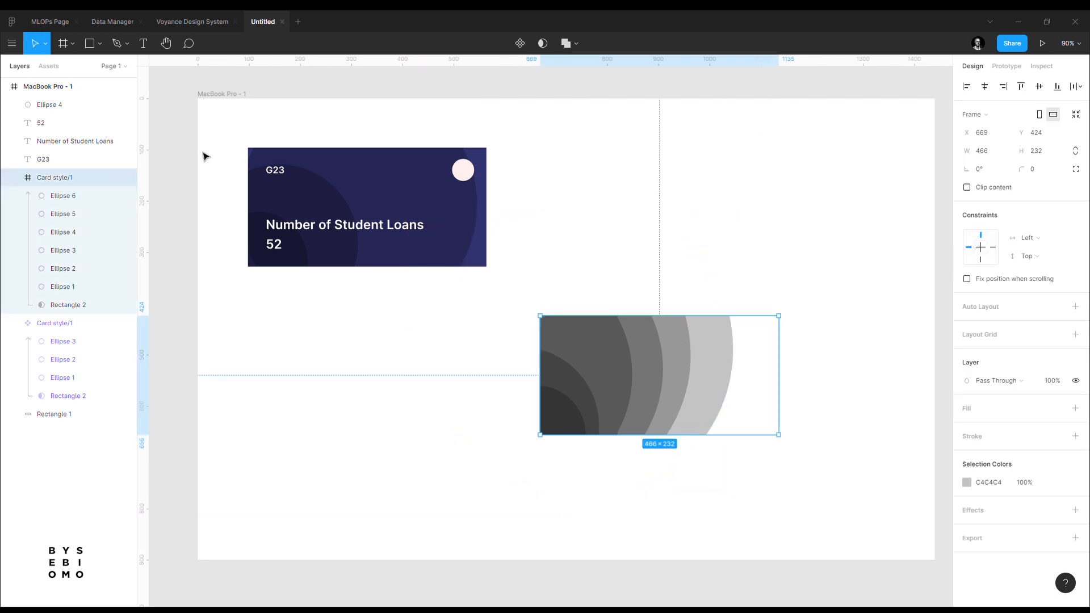
- Name the arcs background Card style/2, detach a copy, and make it component Card style/3
{"action": "double_click", "coordinate": [55, 177]}
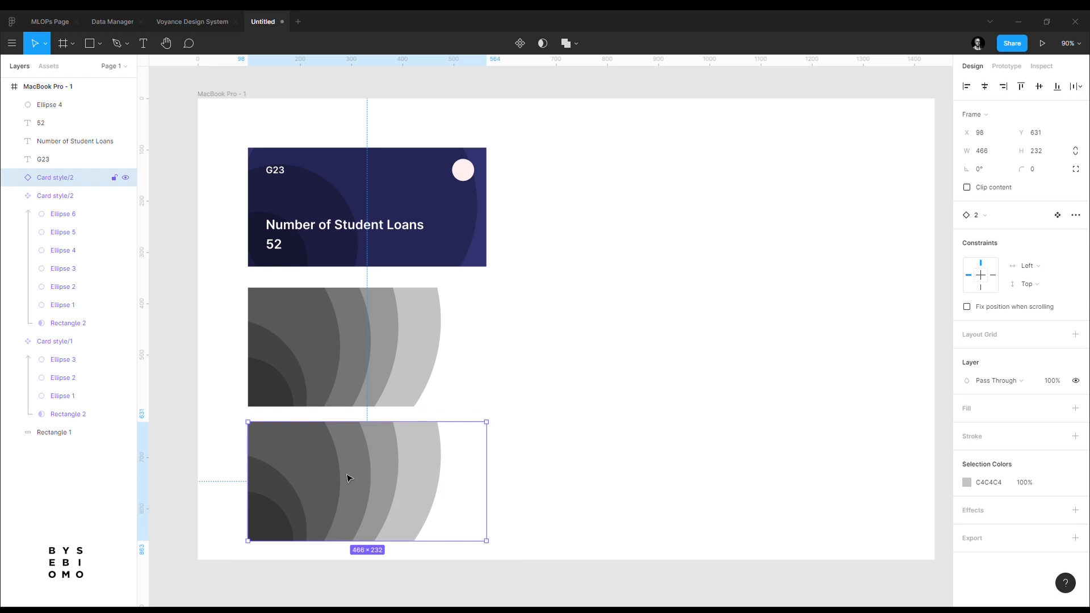
{"action": "right_click", "coordinate": [348, 478]}
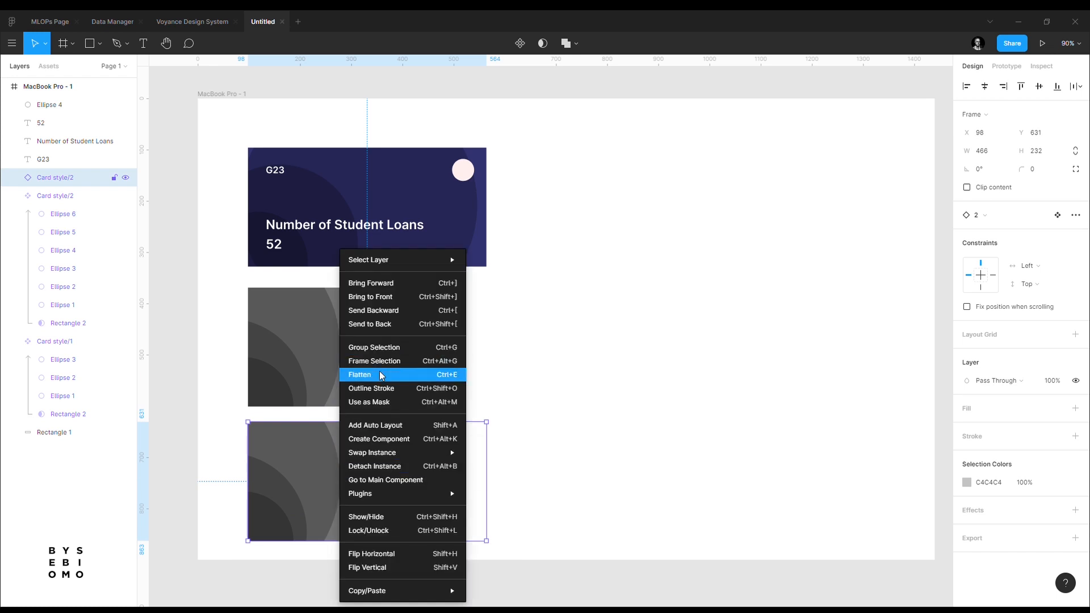
{"action": "left_click", "coordinate": [360, 375]}
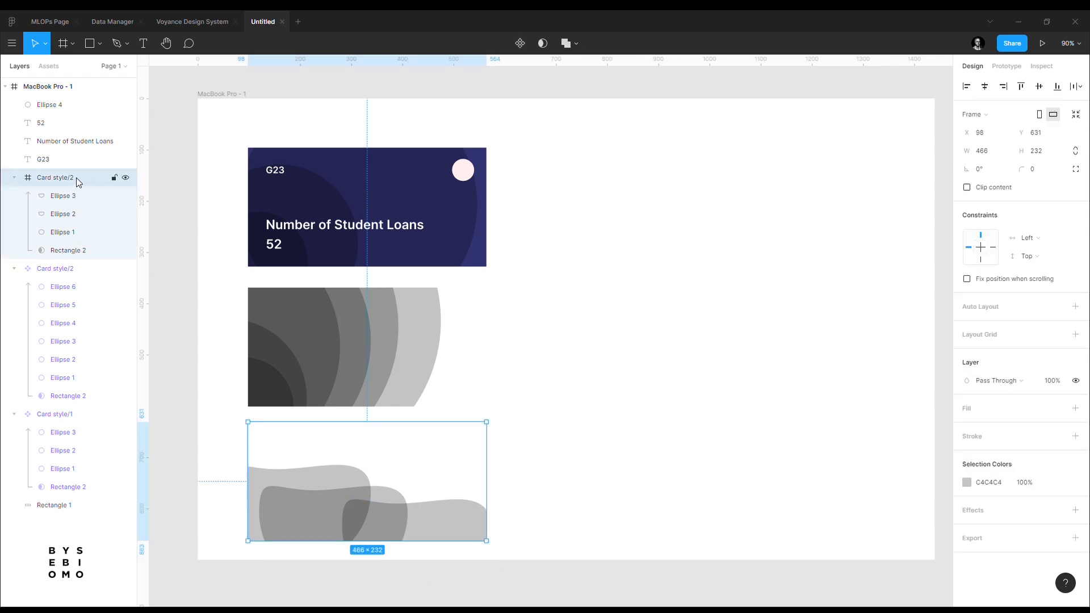
{"action": "double_click", "coordinate": [54, 177]}
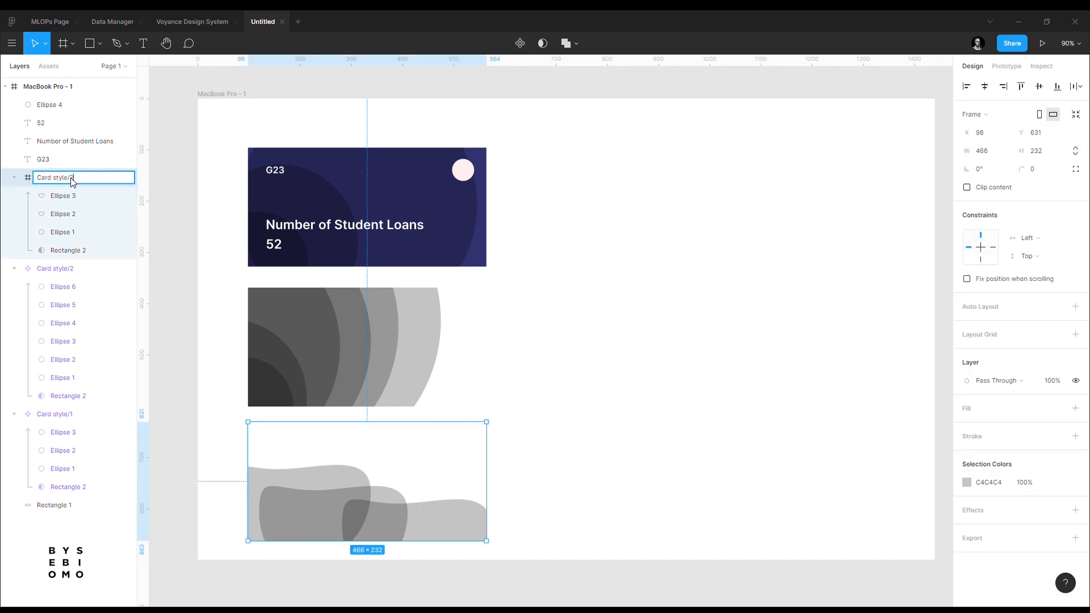
{"action": "mouse_move", "coordinate": [520, 43]}
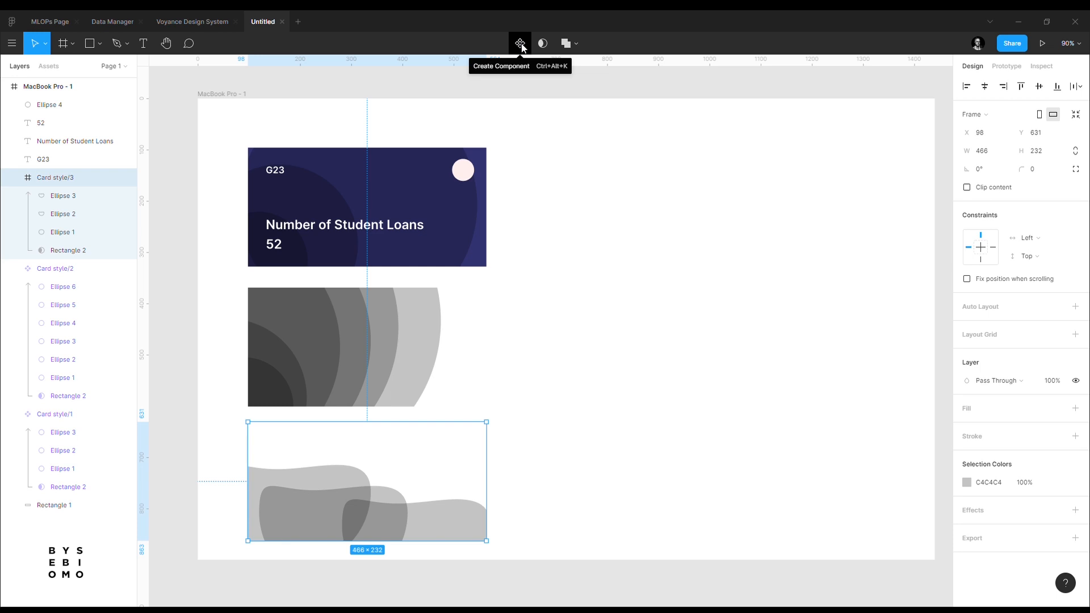
{"action": "left_click", "coordinate": [520, 43]}
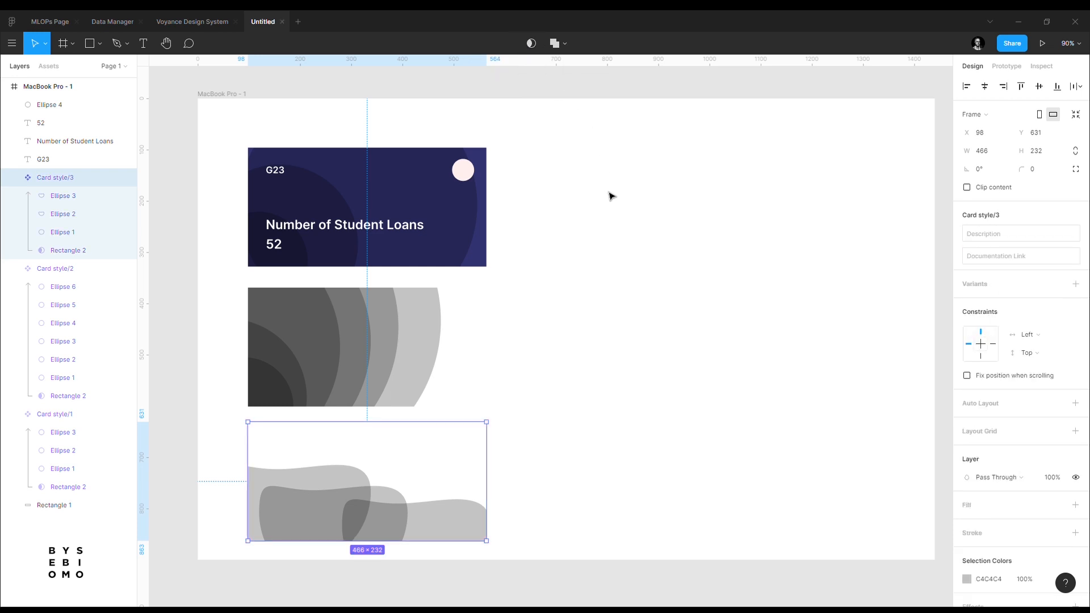
- Move the navy card to the right and select its background instance
{"action": "left_click_drag", "start_coordinate": [366, 481], "coordinate": [366, 207]}
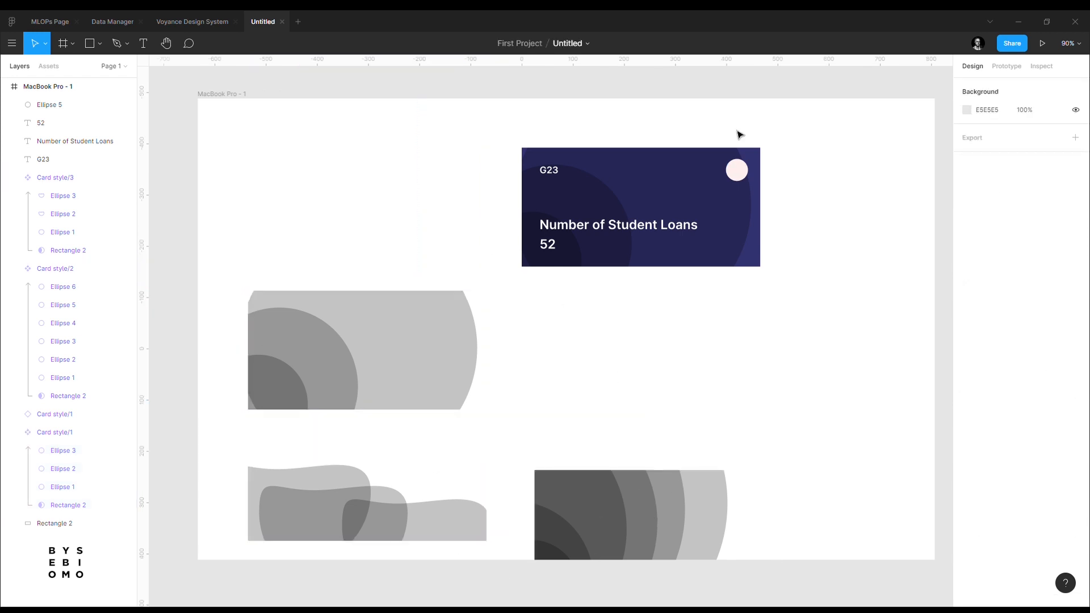
{"action": "left_click", "coordinate": [640, 207]}
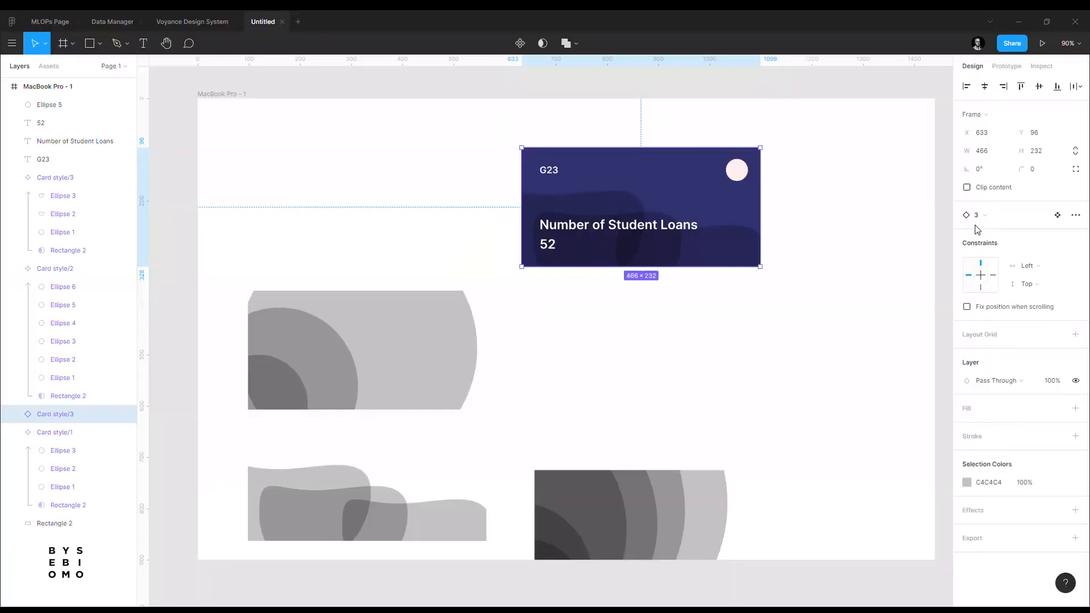
- Swap the card background to Card style/1, then to the Card style/2 arcs
{"action": "left_click", "coordinate": [978, 215]}
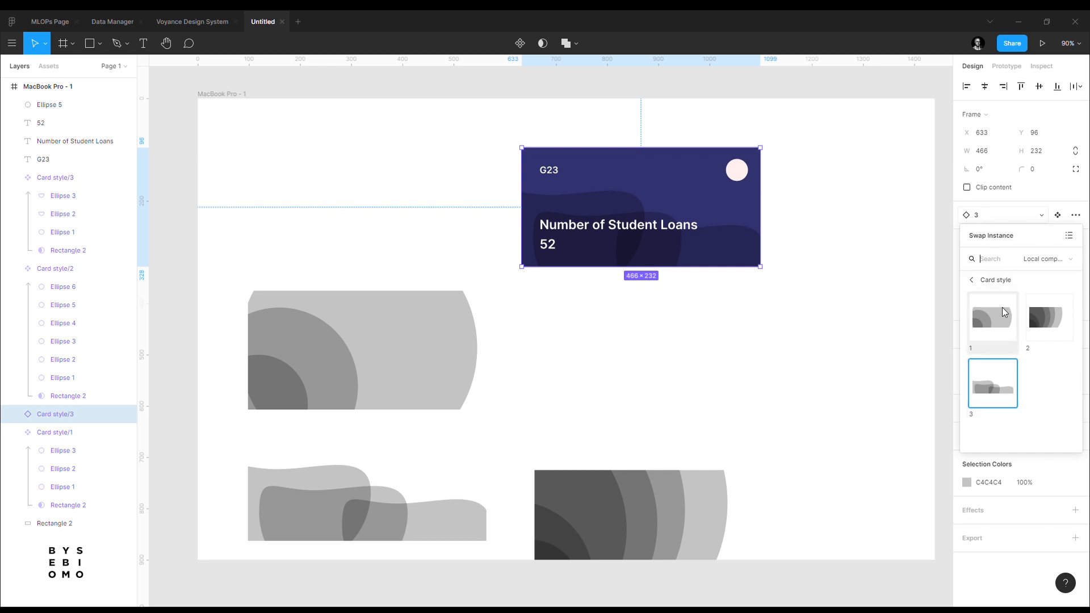
{"action": "left_click", "coordinate": [992, 316]}
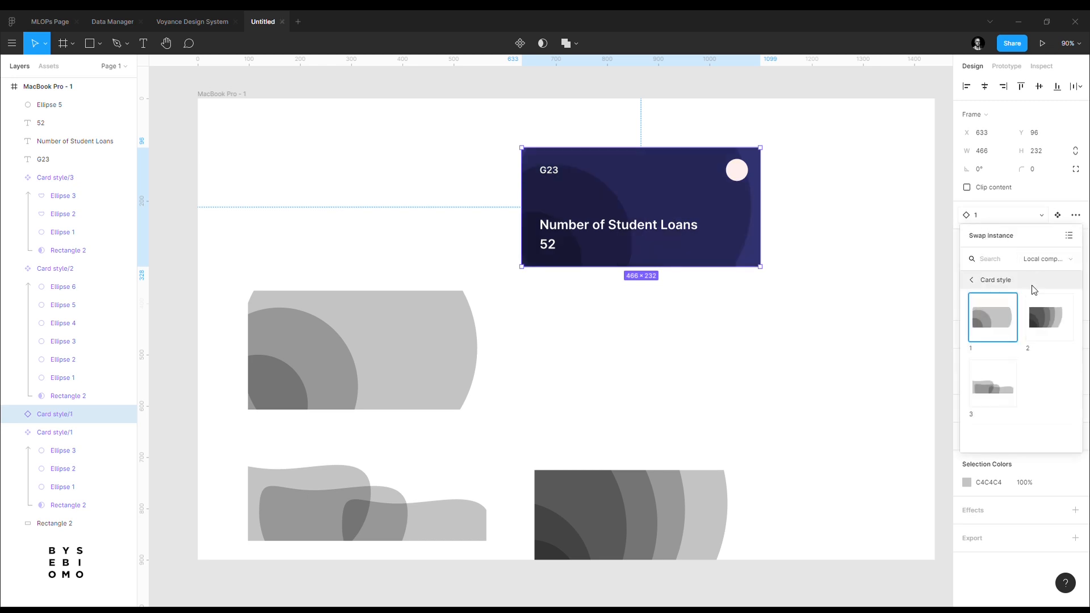
{"action": "left_click", "coordinate": [1045, 317]}
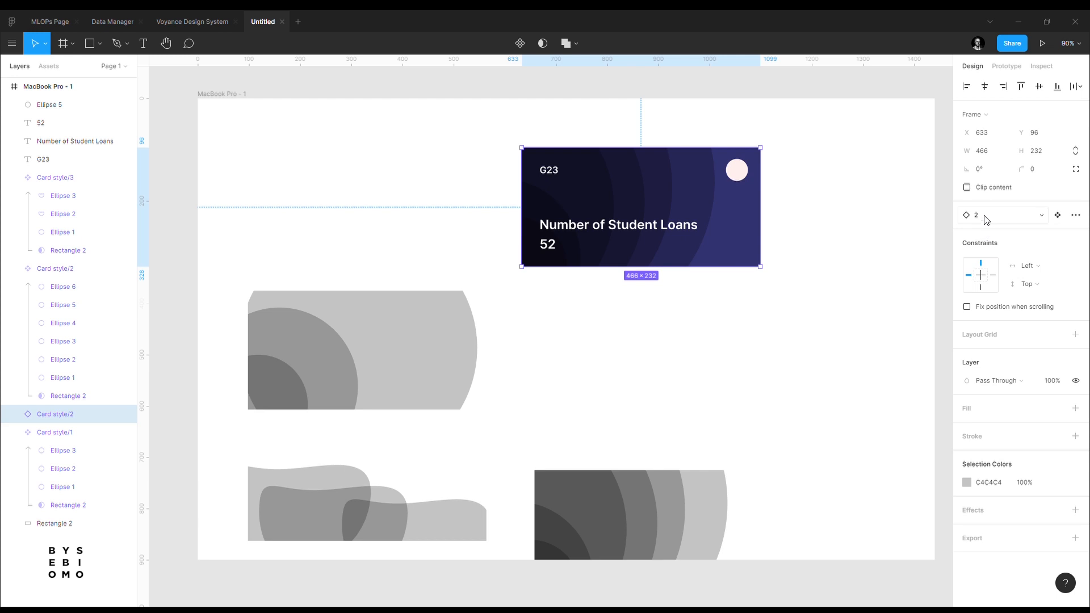
{"action": "left_click", "coordinate": [1005, 215]}
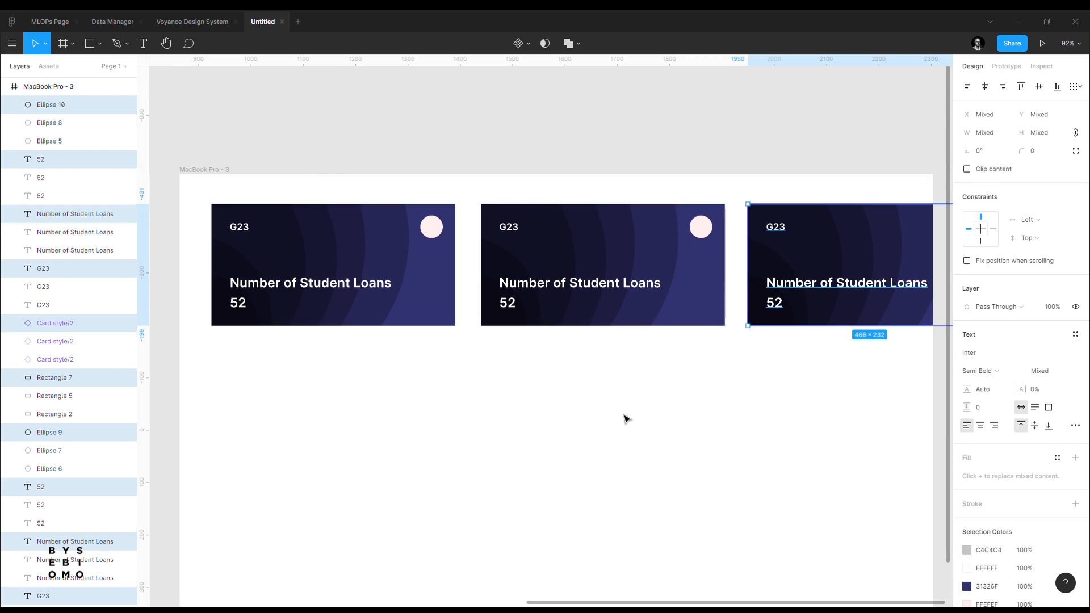
- Scroll the canvas to view the two navy cards in MacBook Pro - 3
{"action": "scroll", "scroll_direction": "down", "scroll_amount": 3}
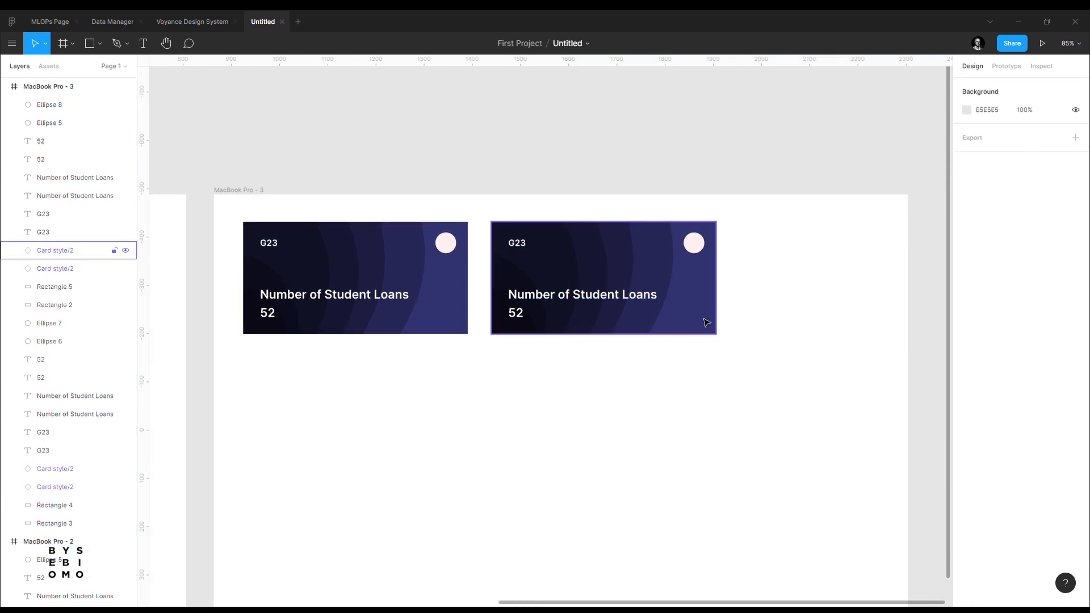
- Swap the right card's background to Card style/1, then select the left card's background
{"action": "left_click", "coordinate": [603, 278]}
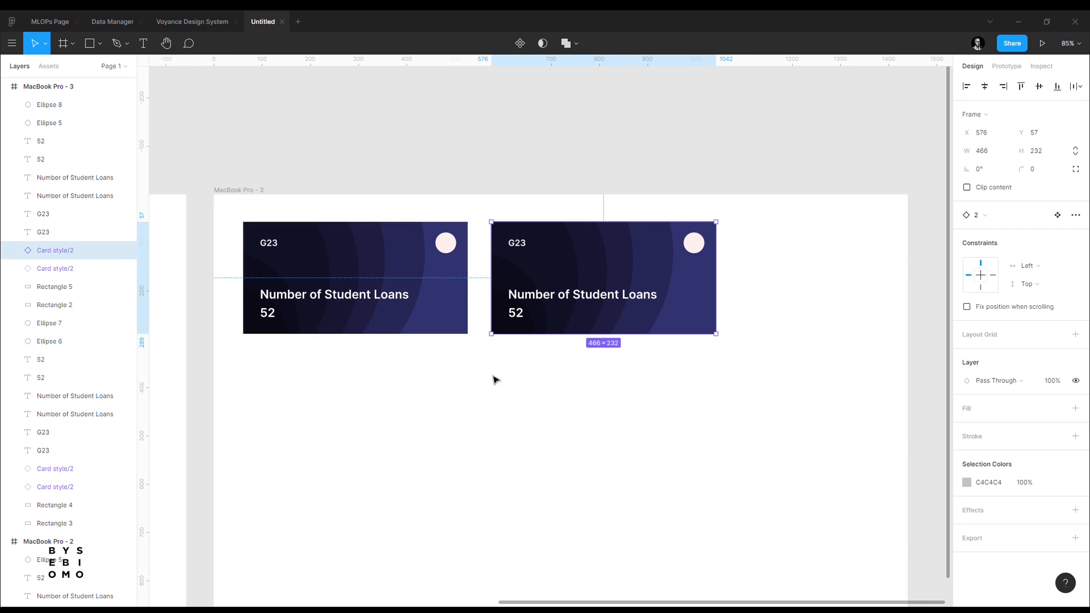
{"action": "mouse_move", "coordinate": [486, 327]}
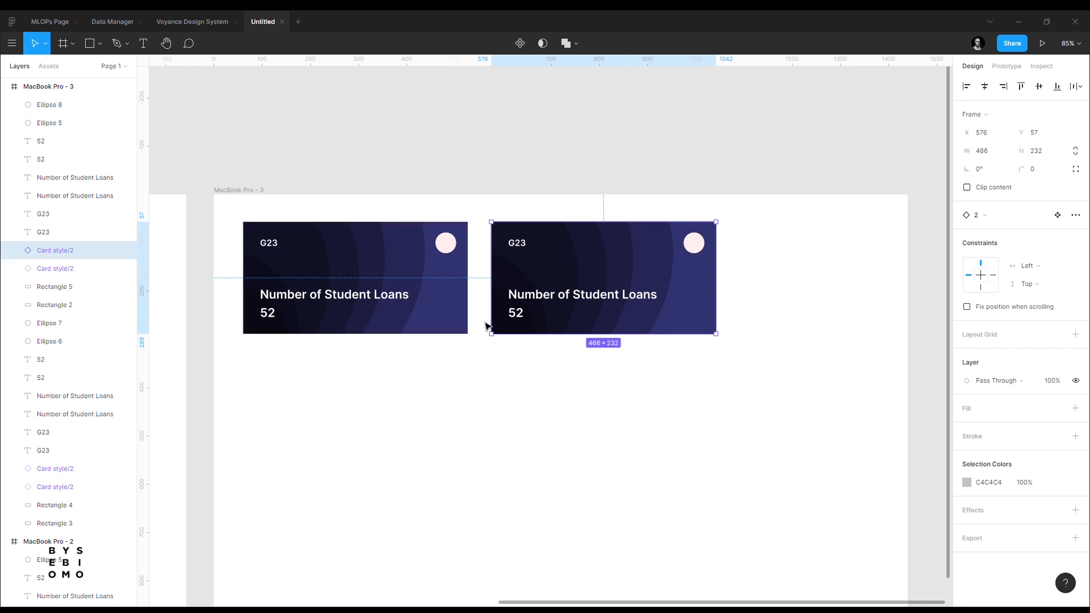
{"action": "left_click", "coordinate": [976, 215]}
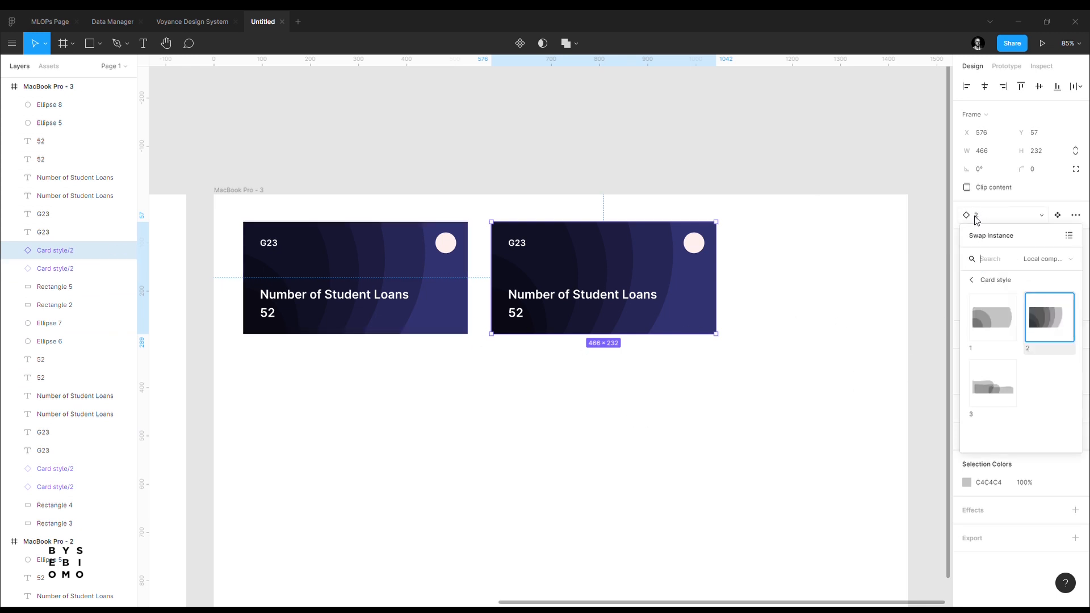
{"action": "left_click", "coordinate": [992, 317]}
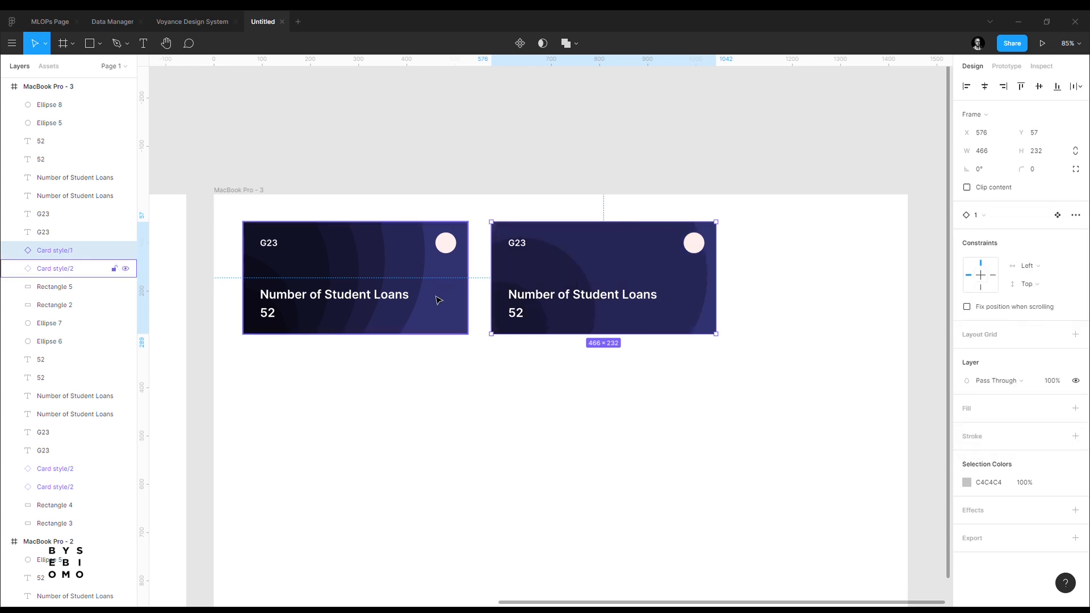
{"action": "left_click", "coordinate": [1057, 214]}
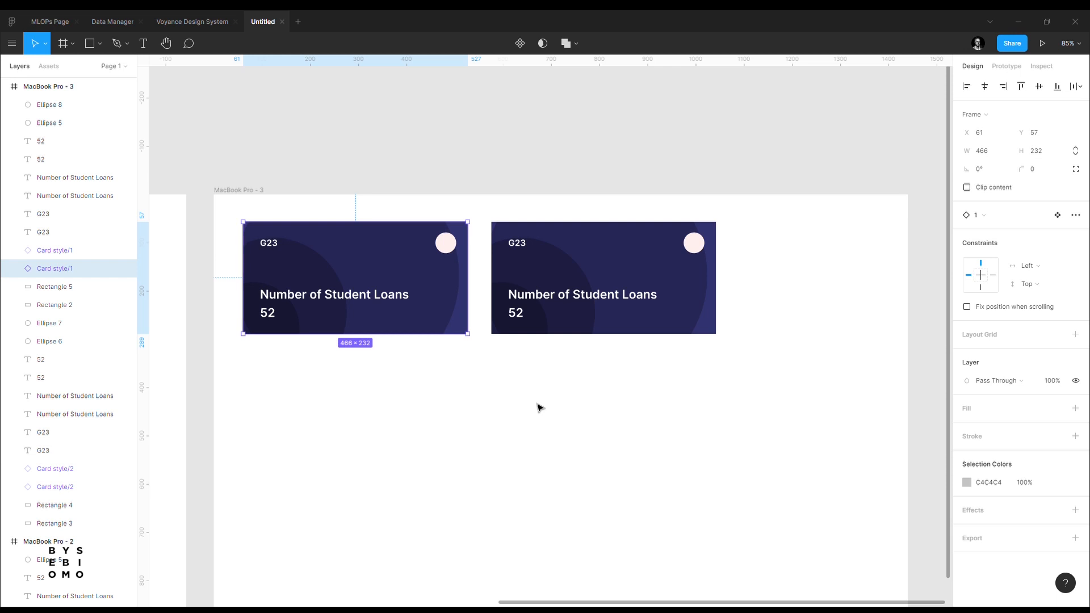
{"action": "mouse_move", "coordinate": [588, 592]}
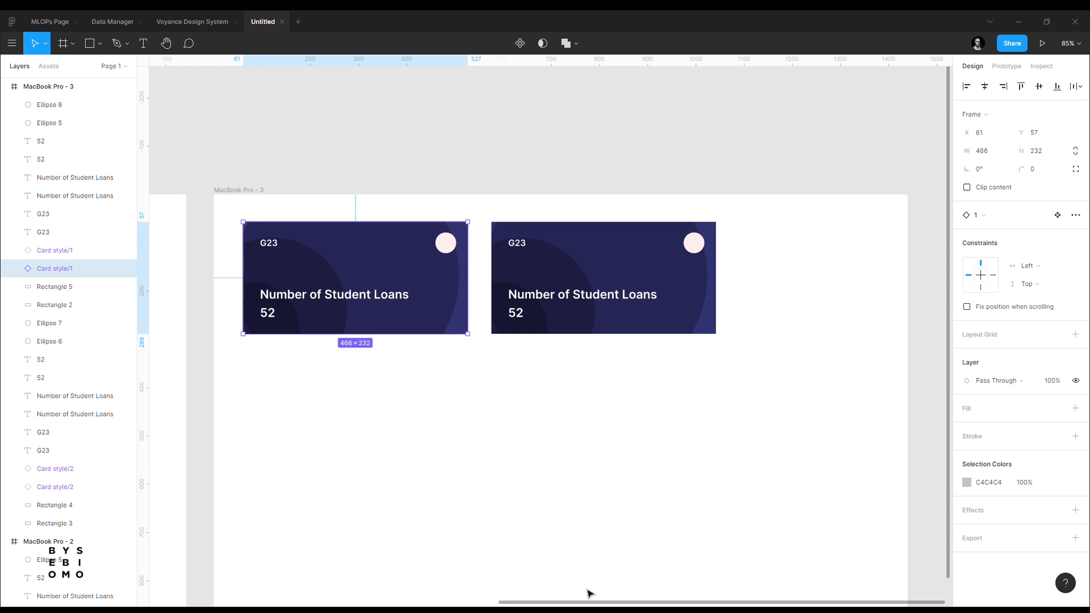